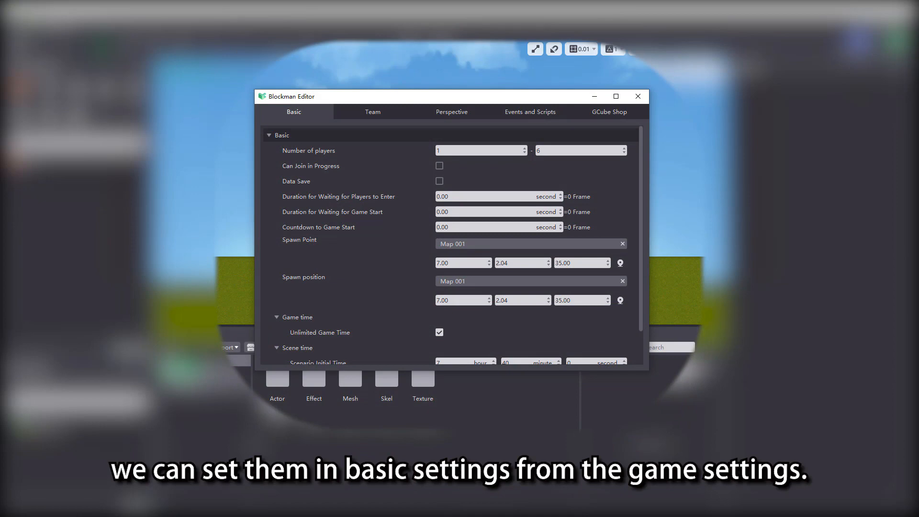
- Set the Number of players range to a minimum of 2 and maximum of 3
left_click(638, 96)
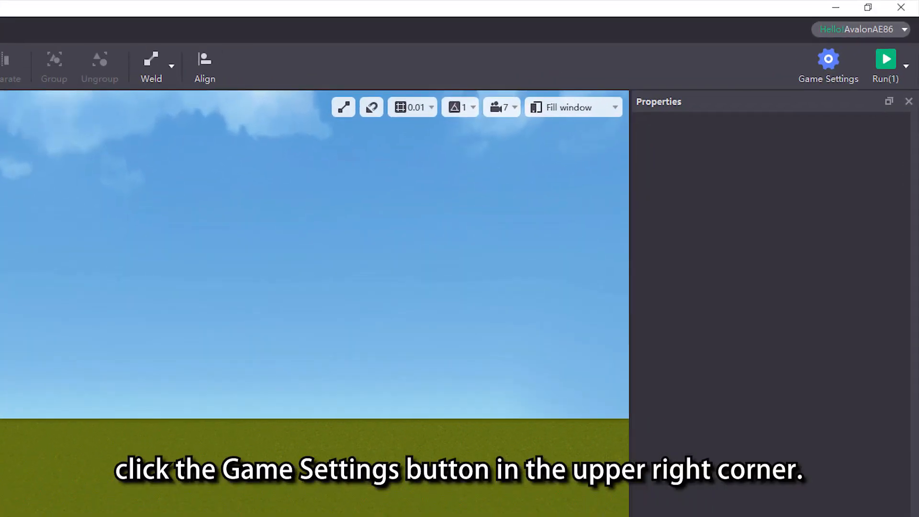
mouse_move(828, 61)
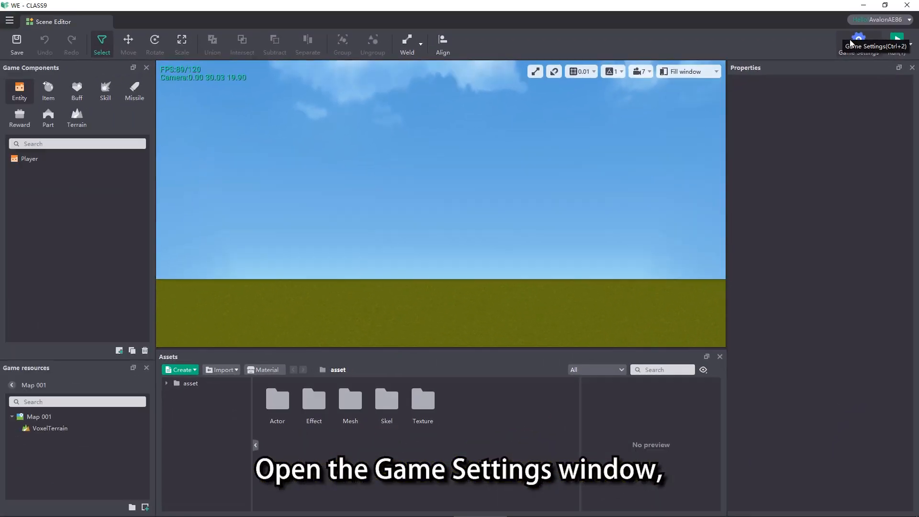
left_click(860, 40)
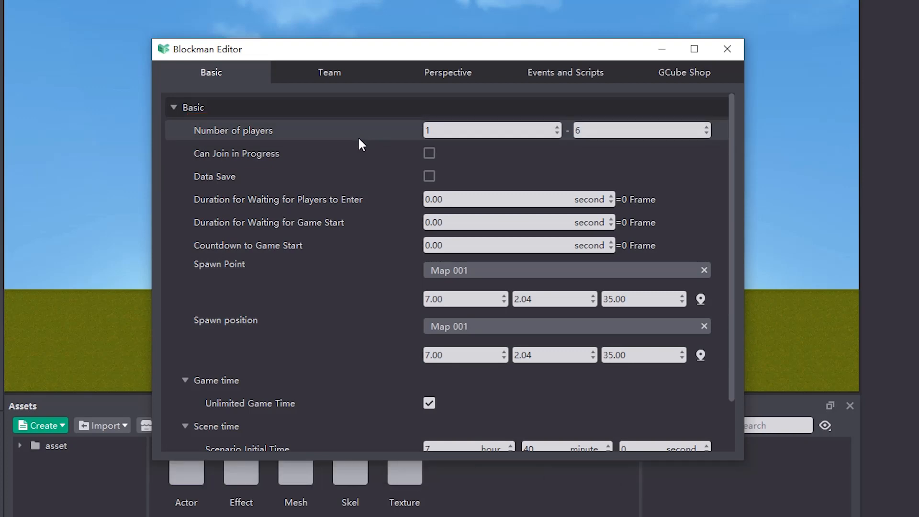
left_click(491, 130)
type("2")
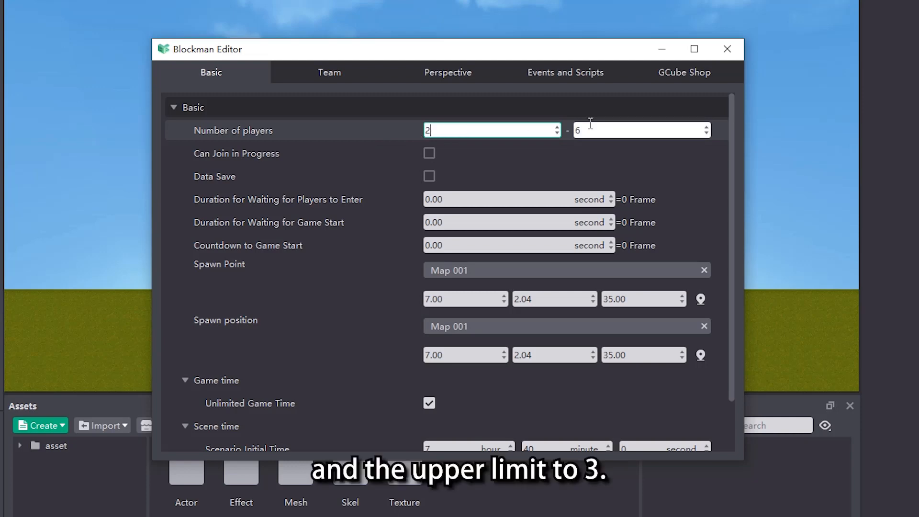
type("3")
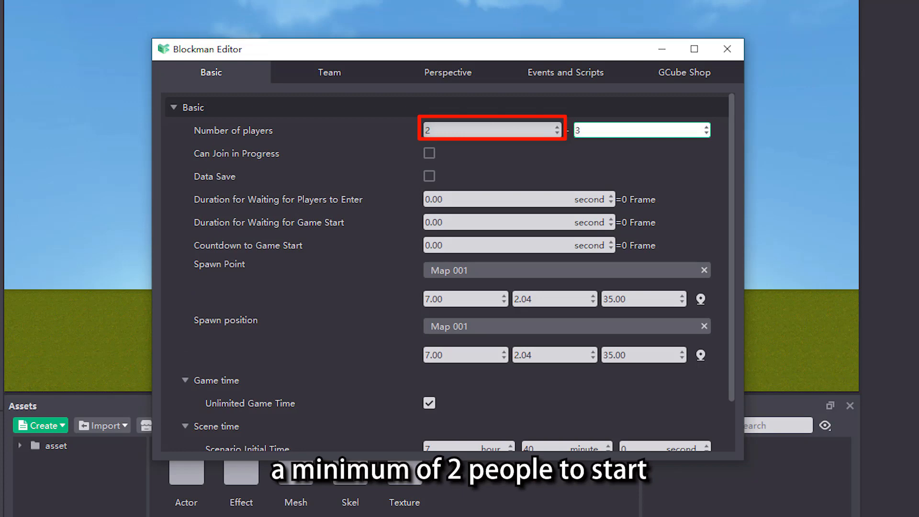
left_click(642, 130)
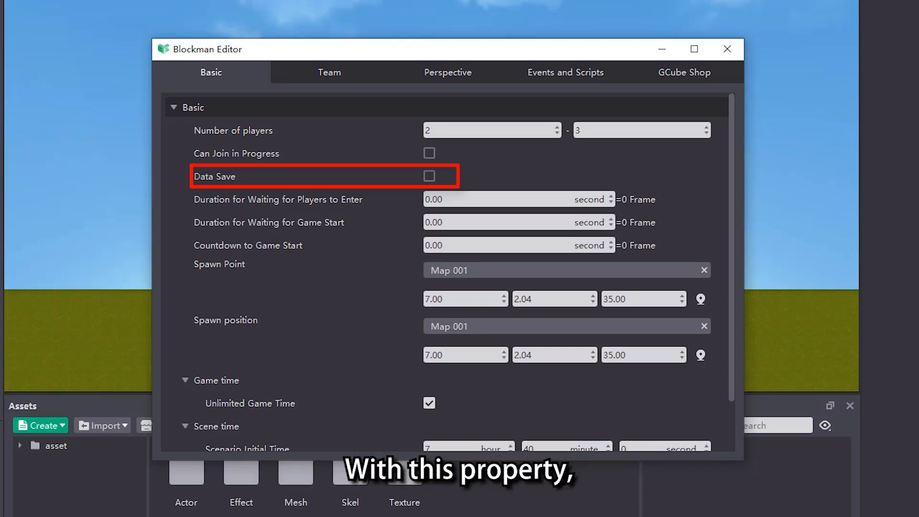
mouse_move(309, 178)
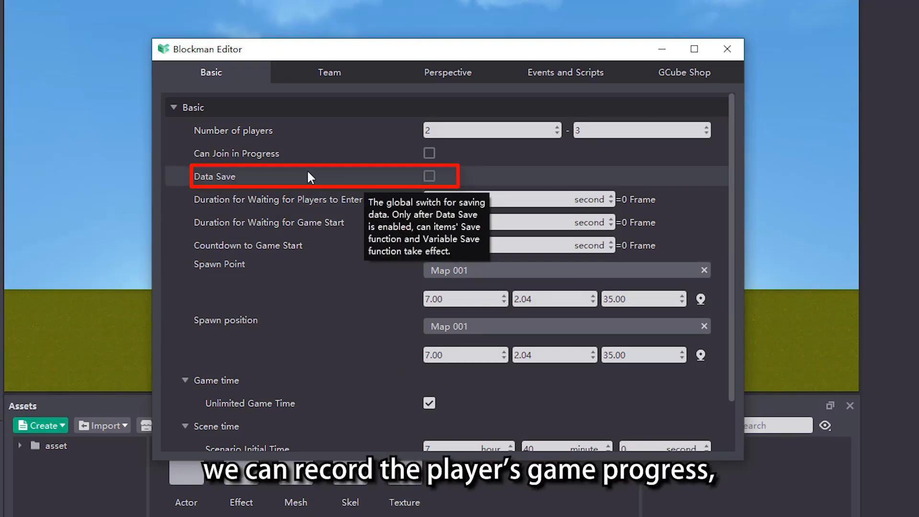
left_click(429, 177)
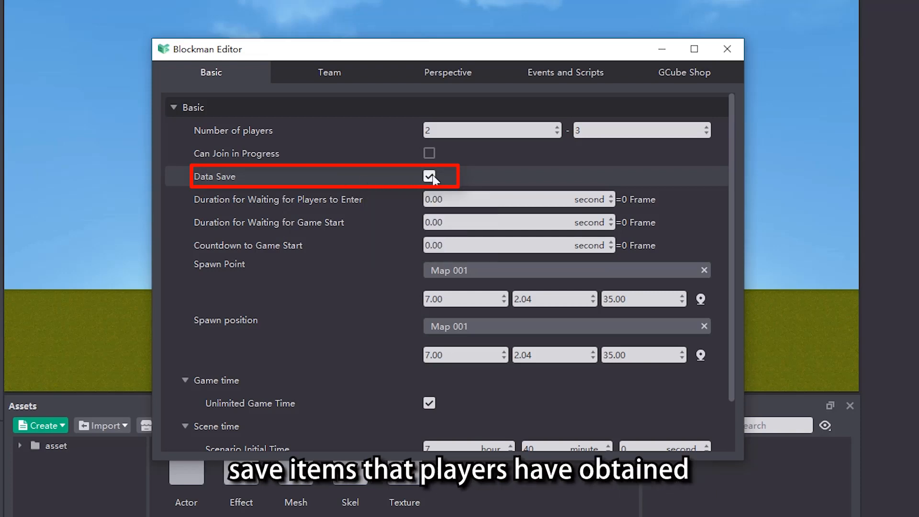
left_click(429, 176)
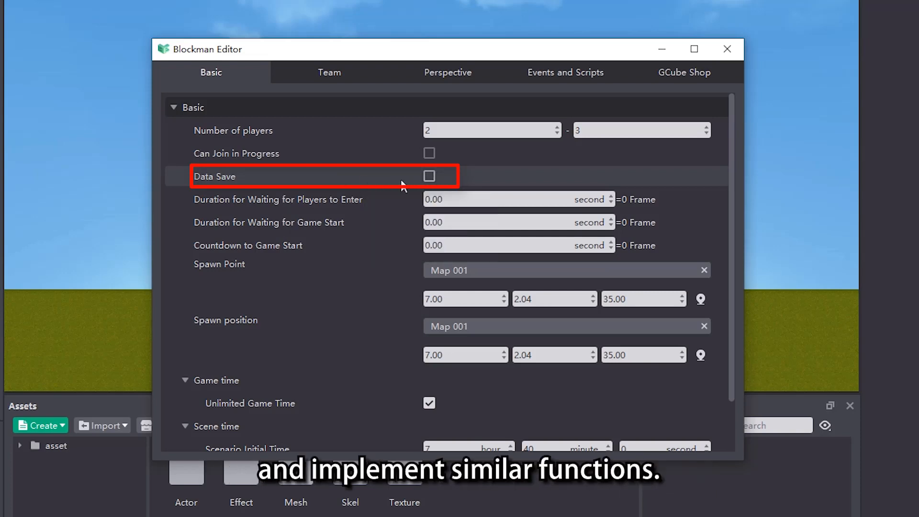
left_click(430, 176)
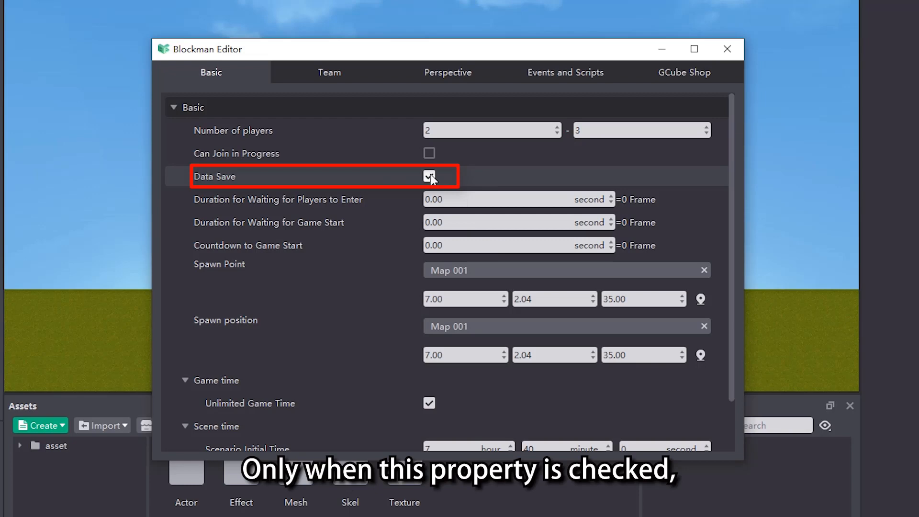
left_click(429, 176)
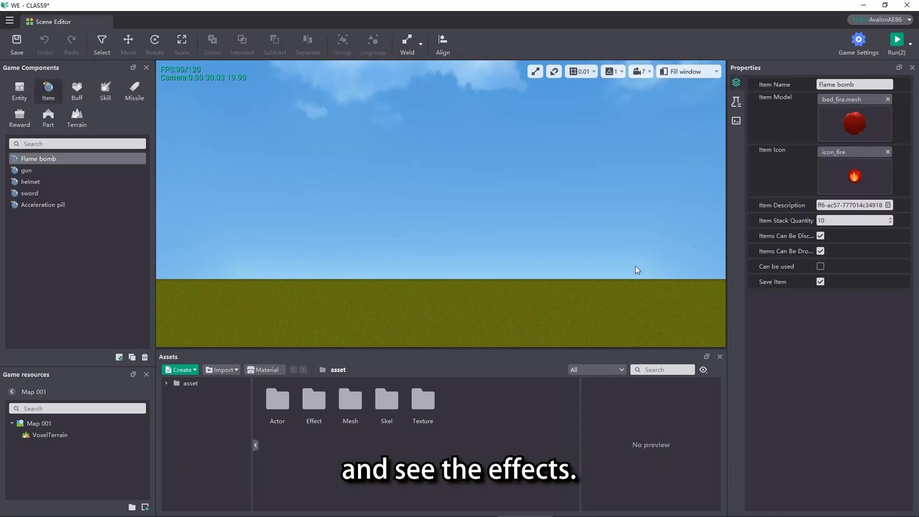
- Select the Flame bomb item to view its properties with Save Item enabled
left_click(820, 281)
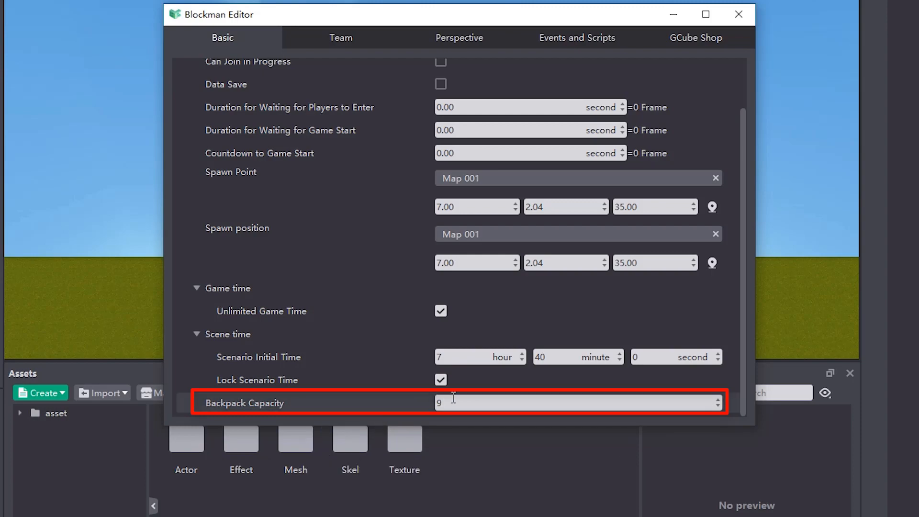
- Set Backpack Capacity to 18
type("18")
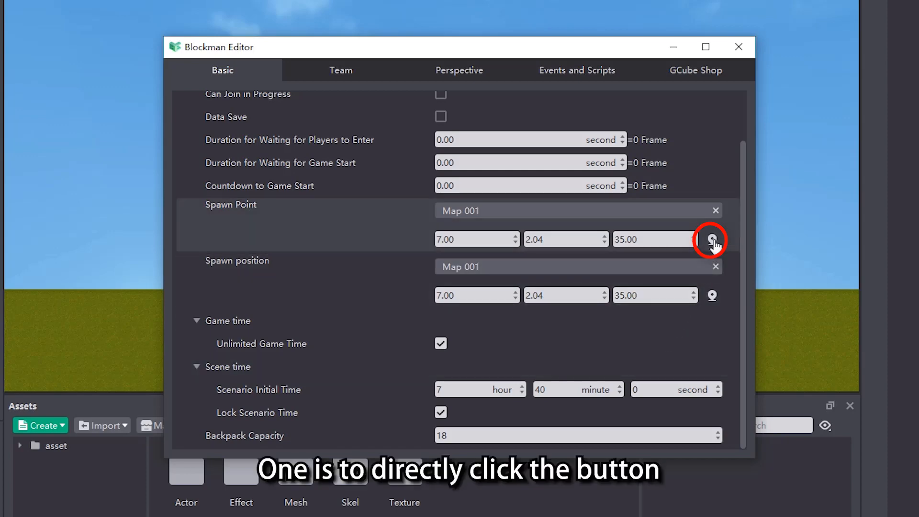
- Pick spawn point 1.81, 1.04, 54.10 and set the spawn position's first coordinate to 10.00
left_click(712, 239)
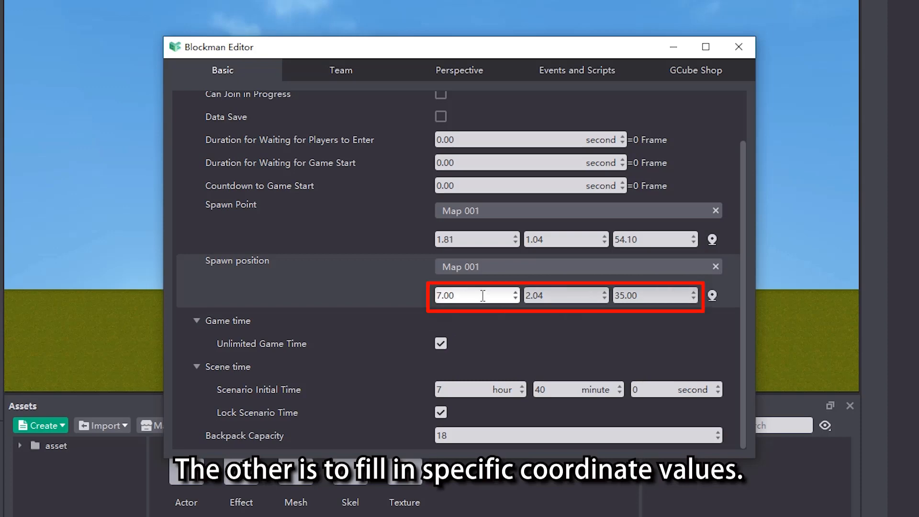
type("10")
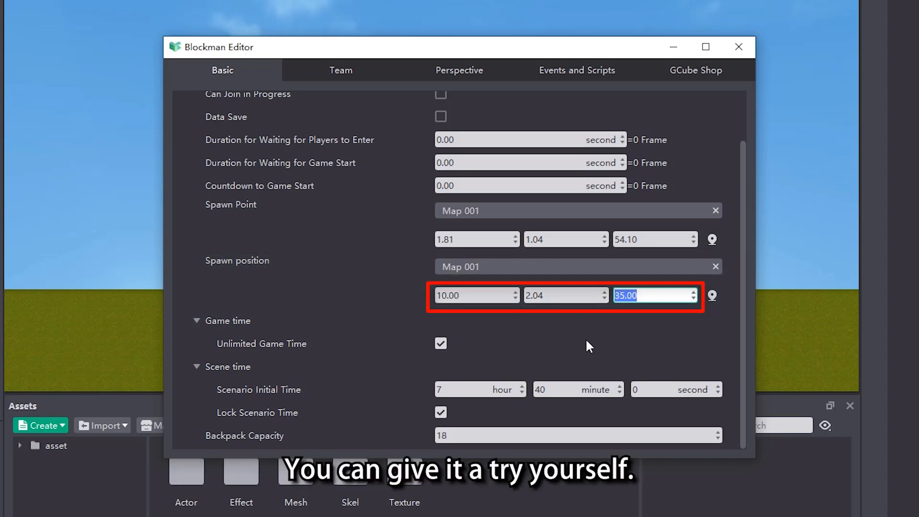
type("10.00")
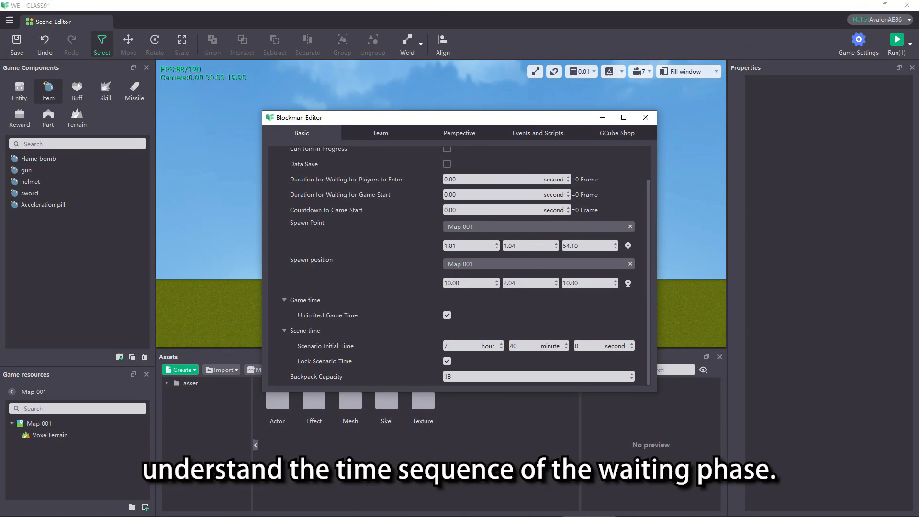
- Set Duration for Waiting for Players to Enter to 10 seconds
left_click(644, 117)
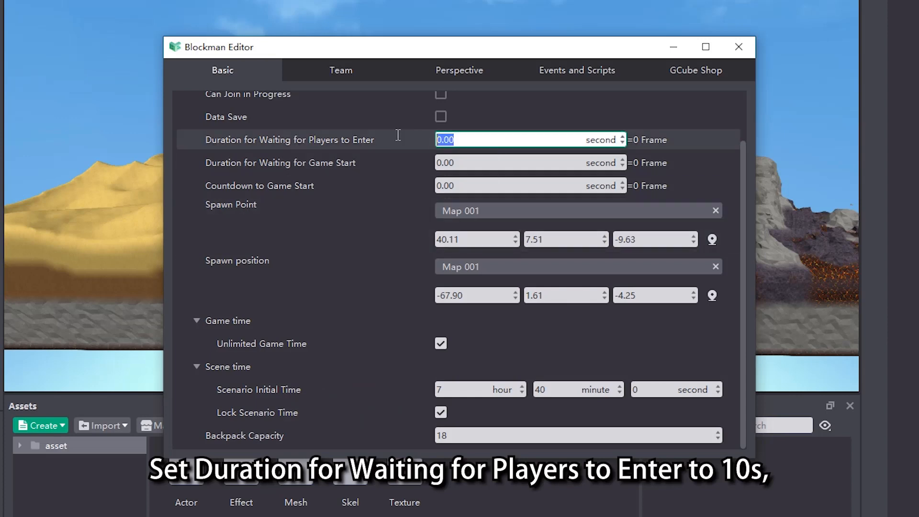
type("10")
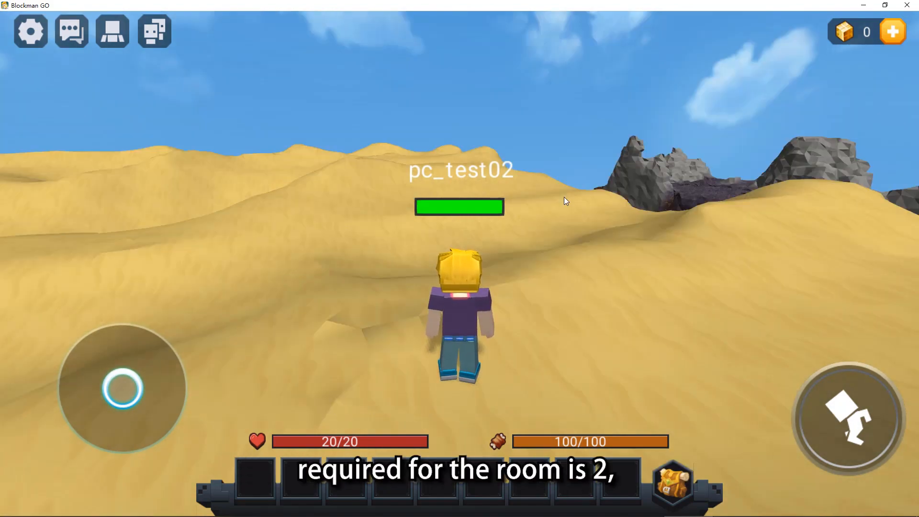
- Run the game in Blockman GO to observe the waiting phase on the desert map
left_click(895, 40)
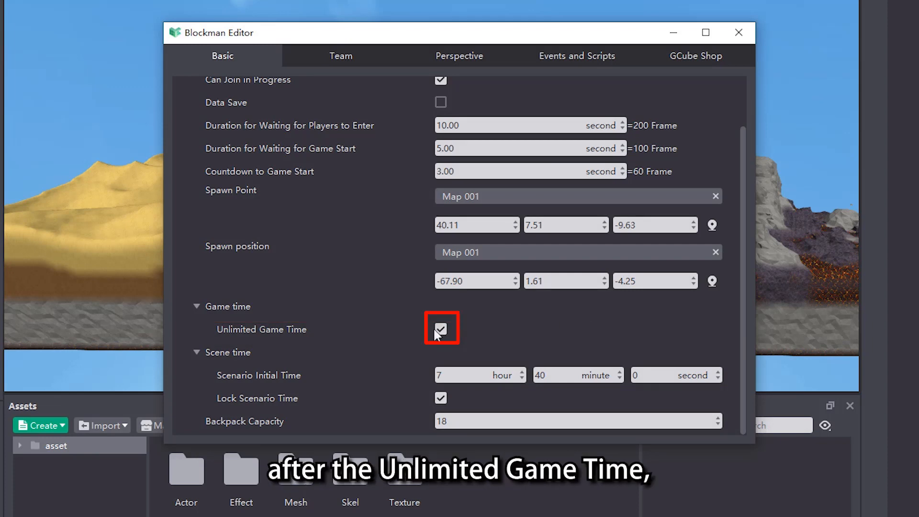
- Turn off Unlimited Game Time and limit Game Time to 10.00 seconds
left_click(440, 329)
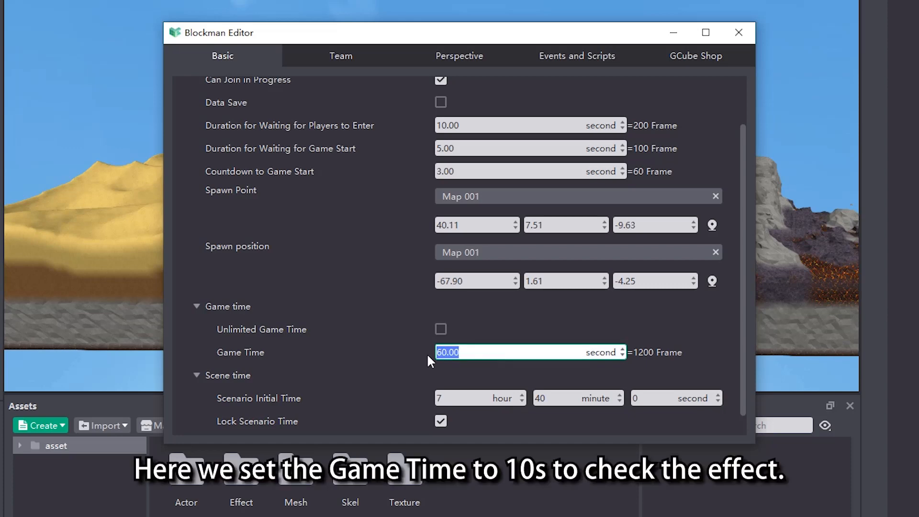
type("10.00")
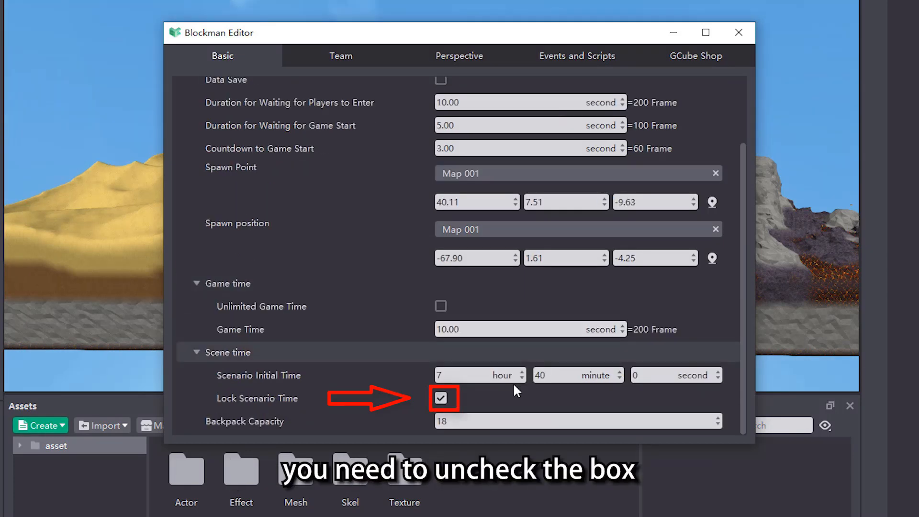
- Unlock scenario time with a 300-second day starting at hour 6
left_click(441, 399)
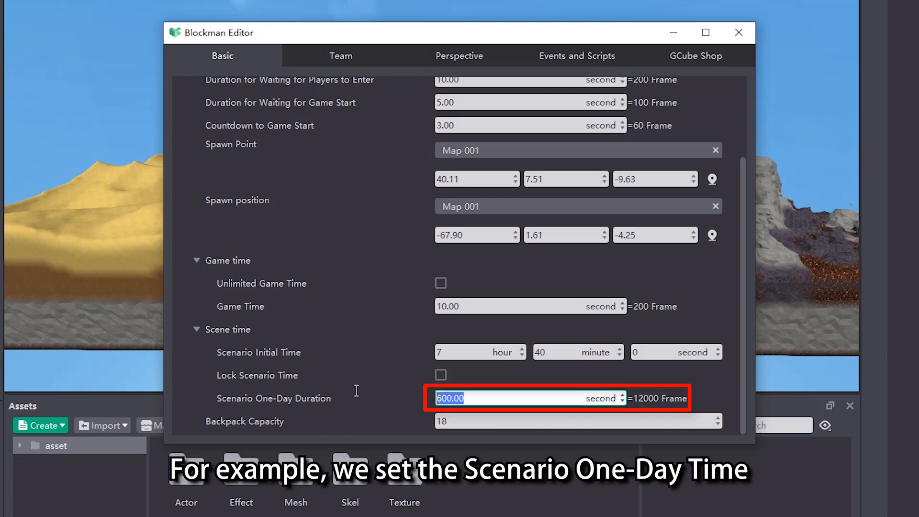
type("300")
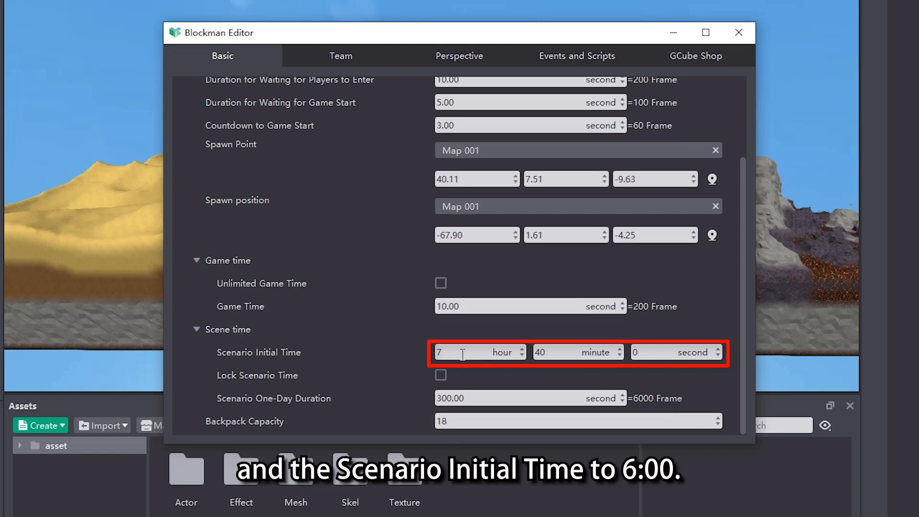
type("6")
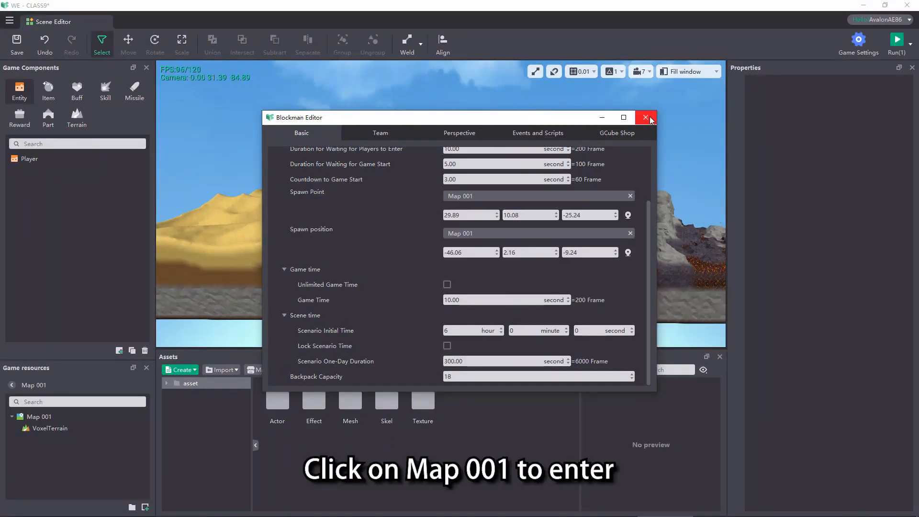
- Set Map 001's Sky Box switch to 'subject to timeframe switch' and add a sky box
left_click(645, 117)
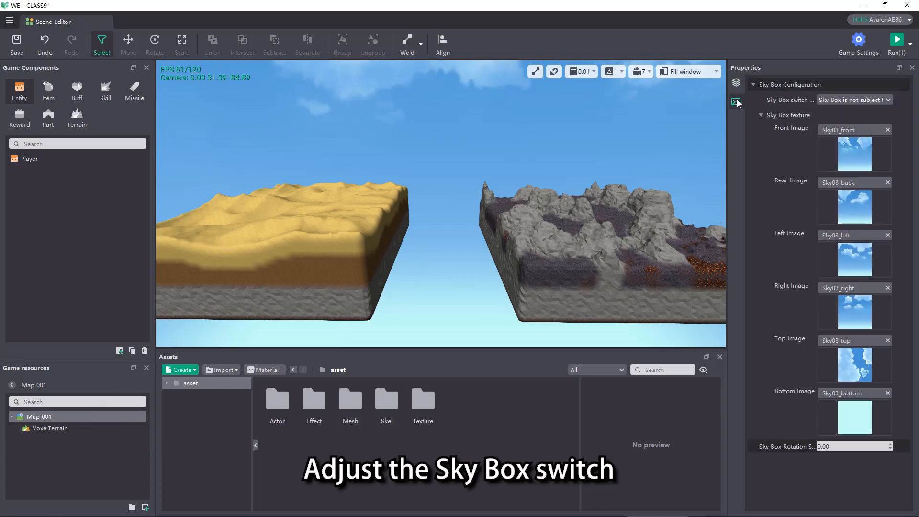
left_click(854, 100)
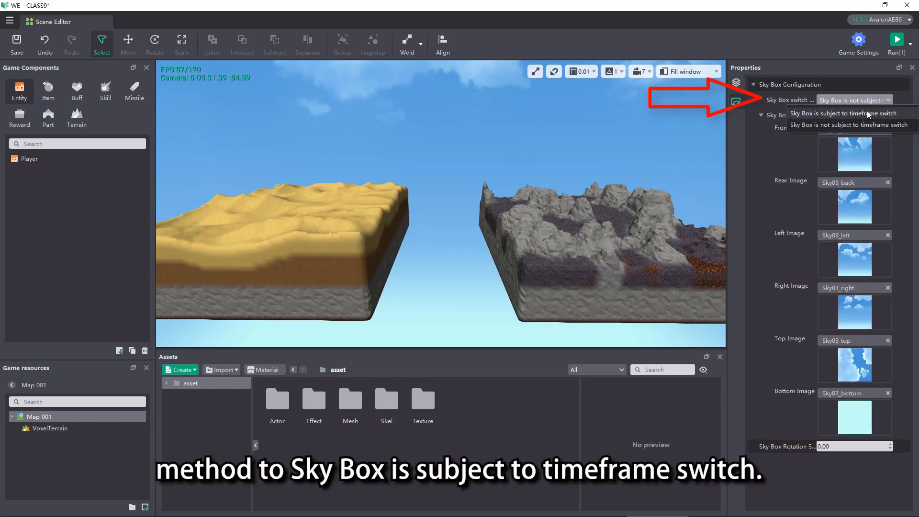
left_click(845, 113)
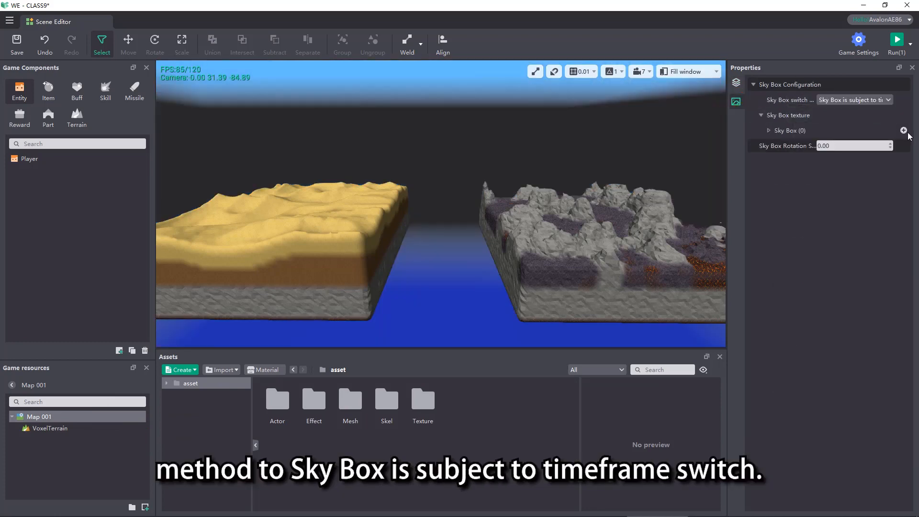
left_click(903, 130)
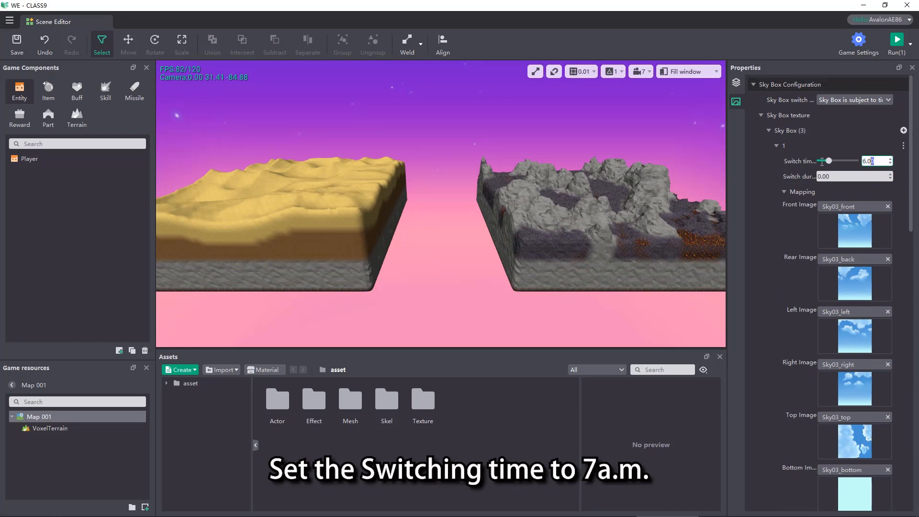
- Enter the skies' switch times and durations, then run a test in Blockman GO
type("7")
type("1")
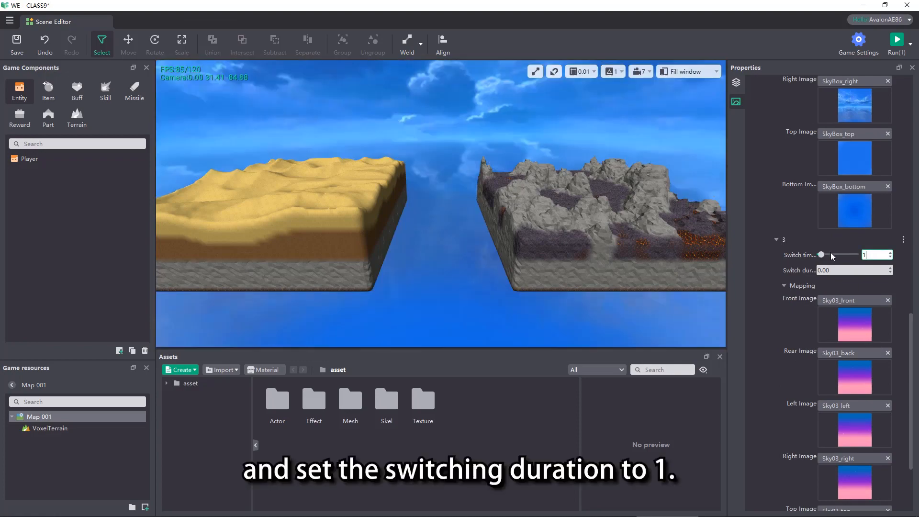
left_click(850, 270)
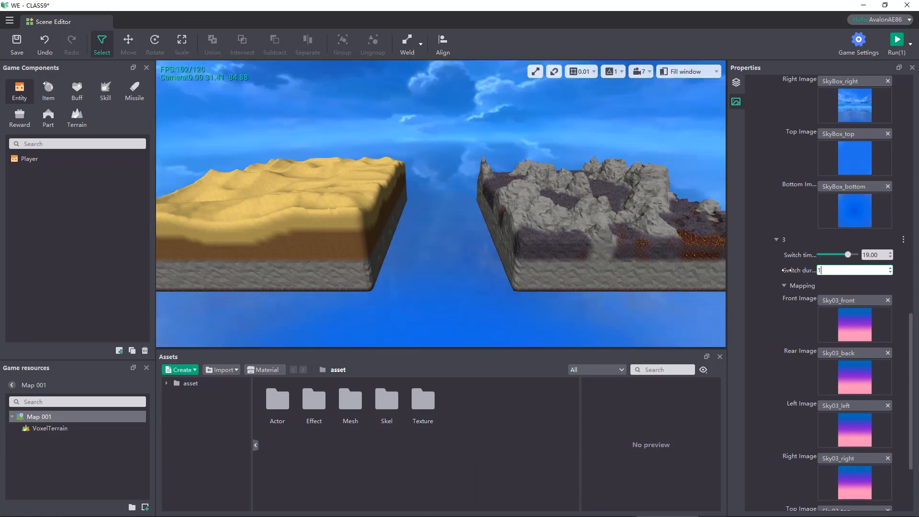
left_click(898, 39)
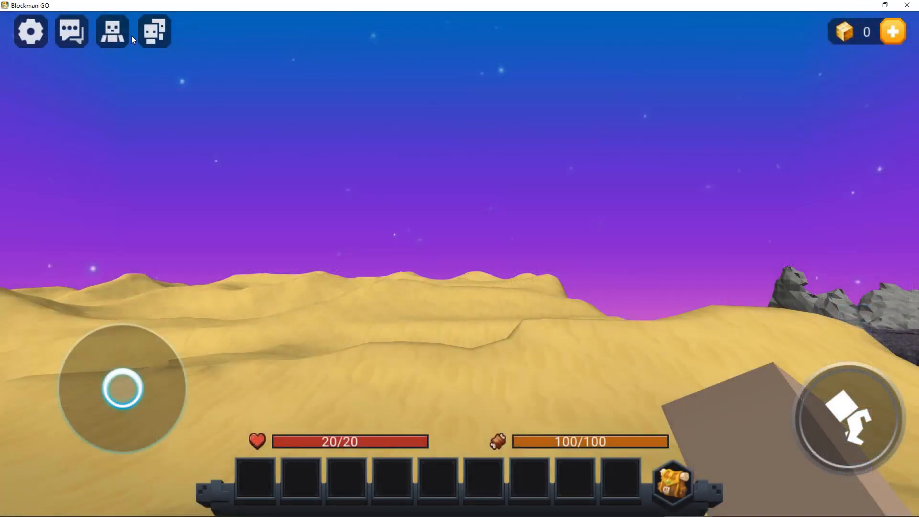